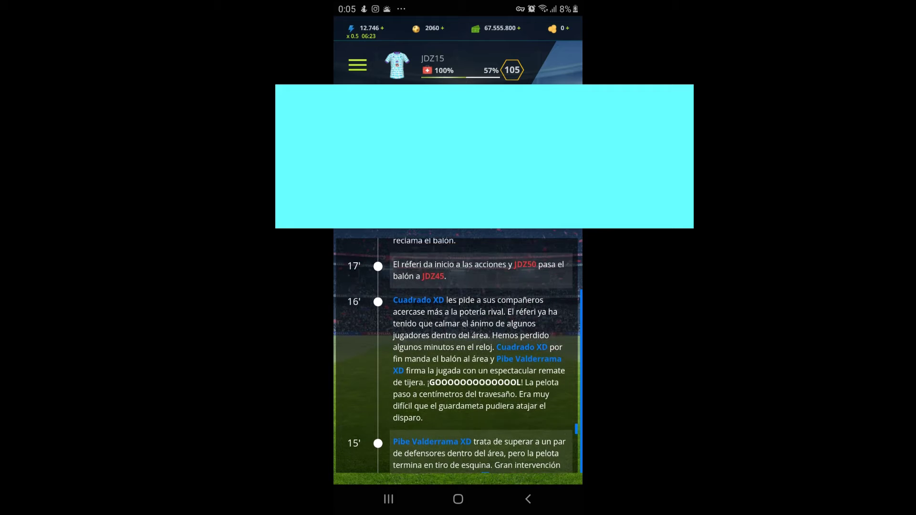
scroll(up, 3)
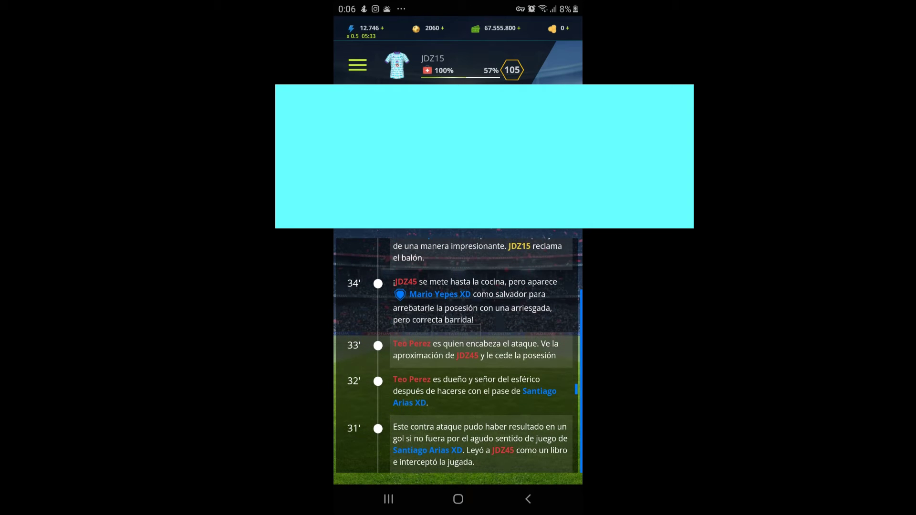
scroll(up, 3)
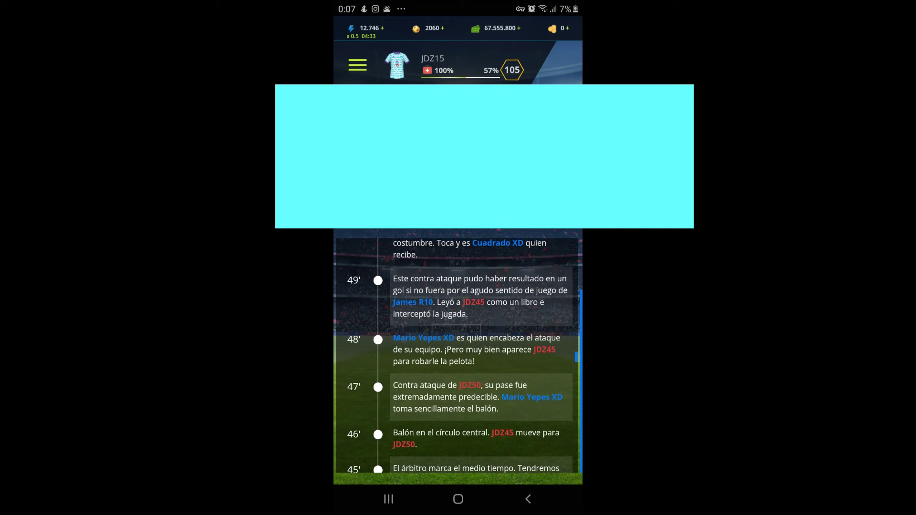
scroll(up, 3)
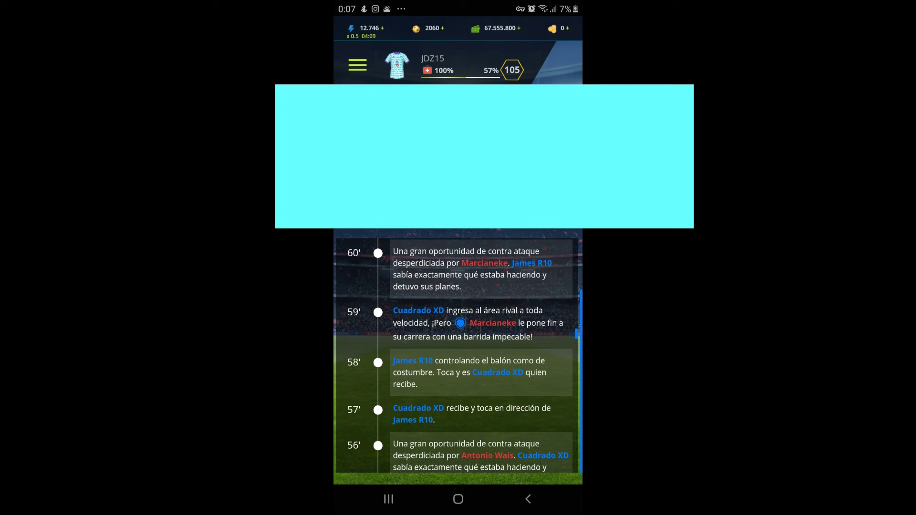
scroll(up, 3)
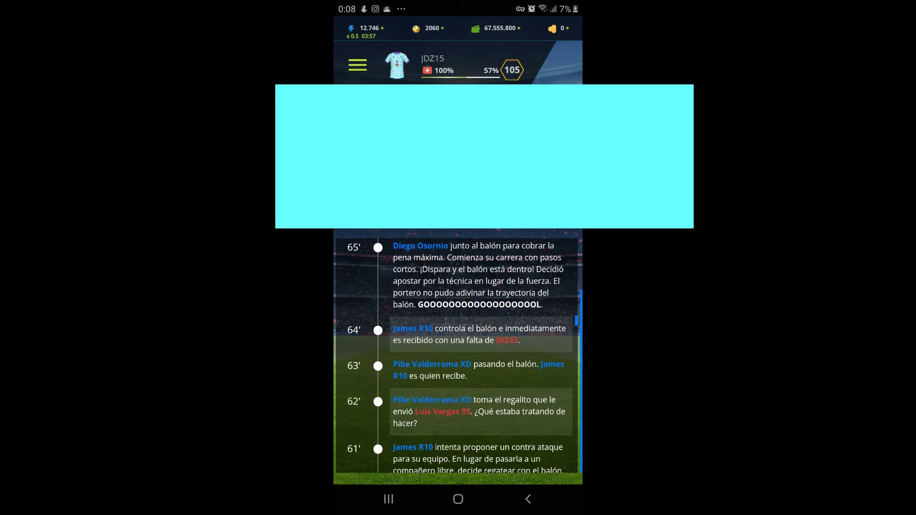
scroll(up, 3)
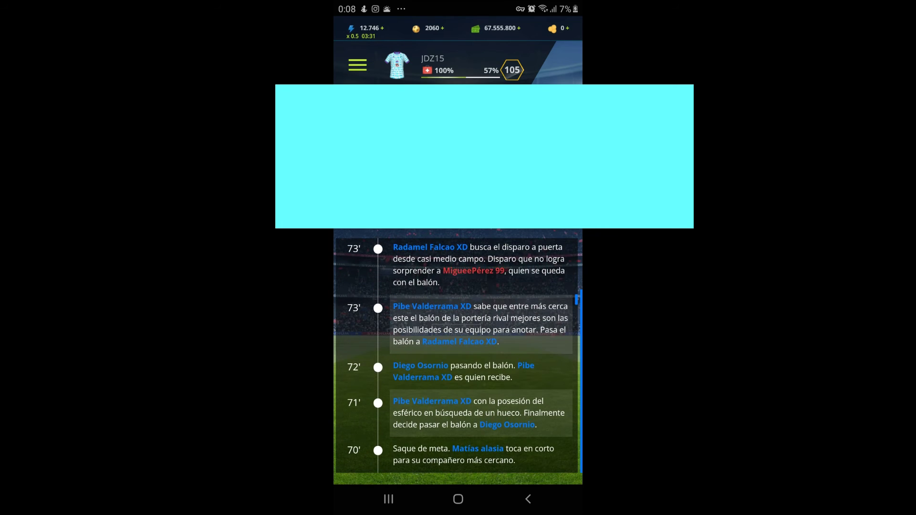
scroll(up, 3)
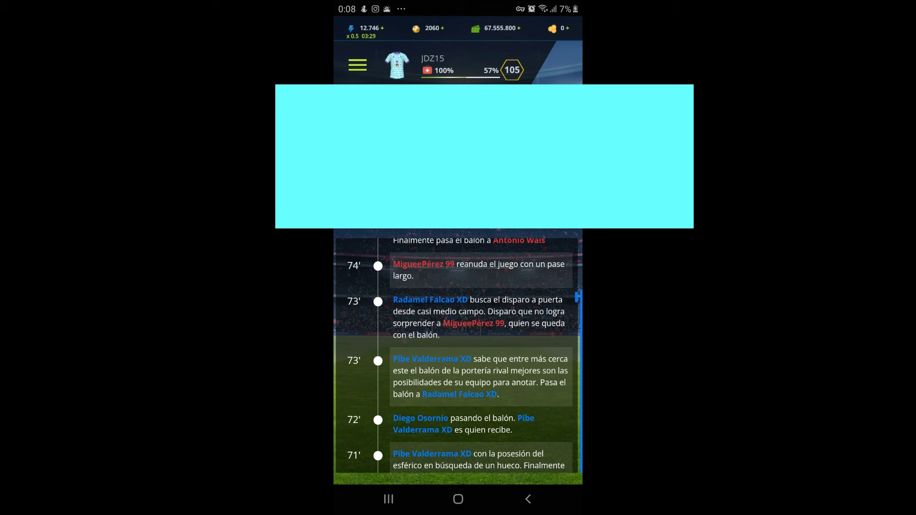